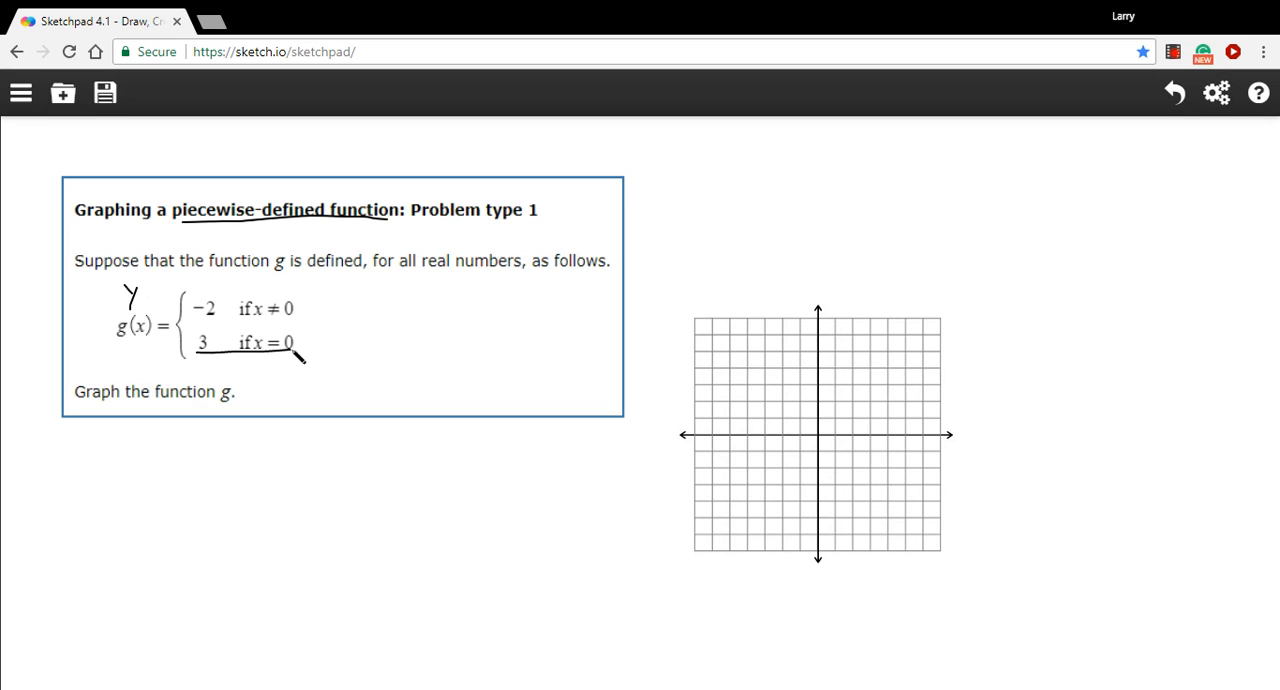
mouse_move(290, 360)
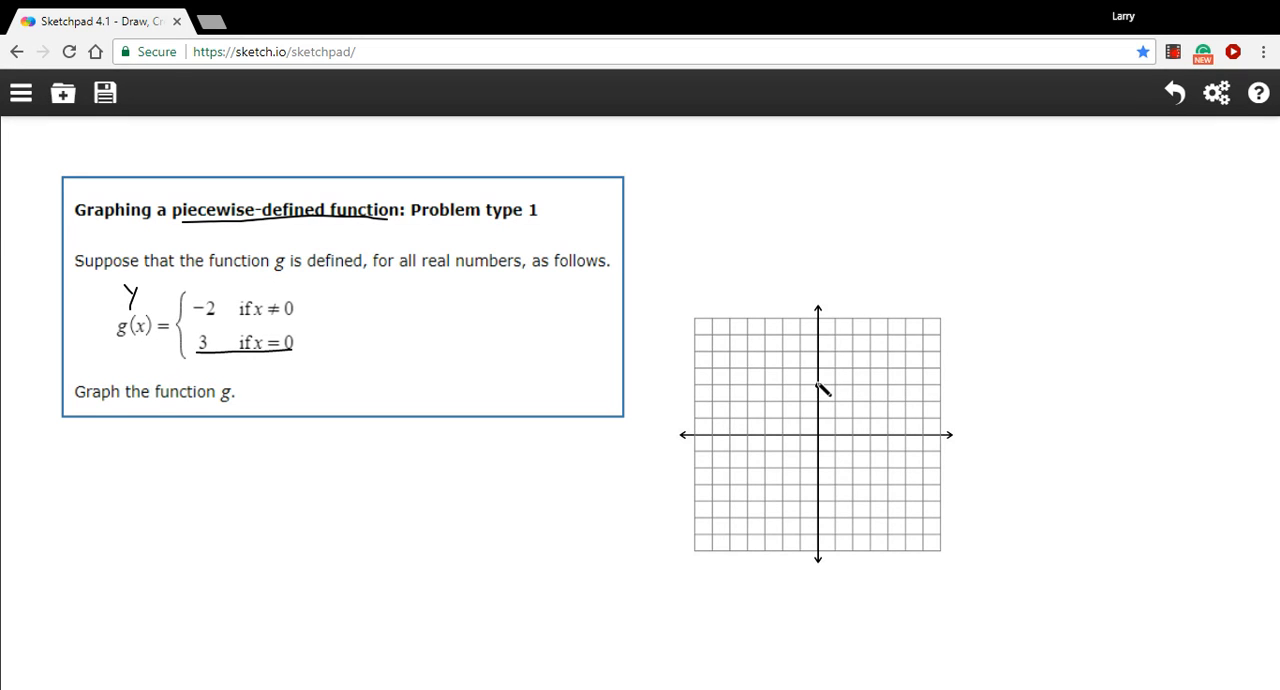
Step: Mark a solid dot on the grid at (0, 3) for g(0)=3
click(818, 384)
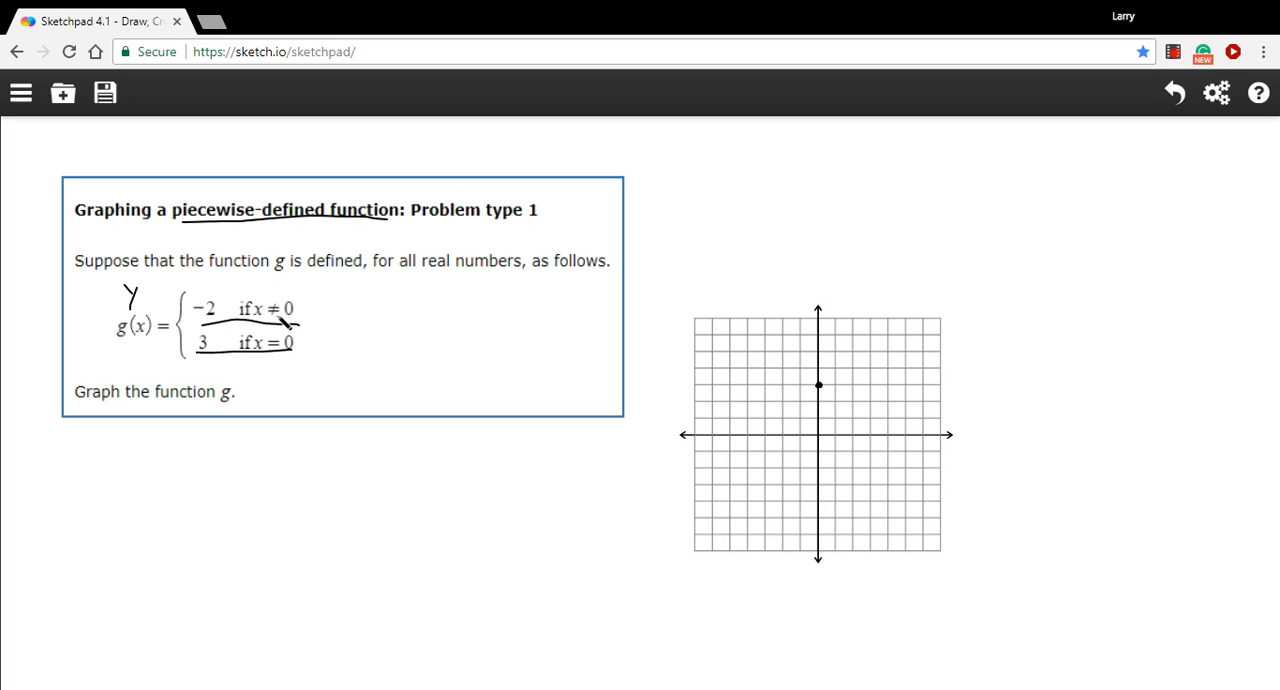
mouse_move(738, 406)
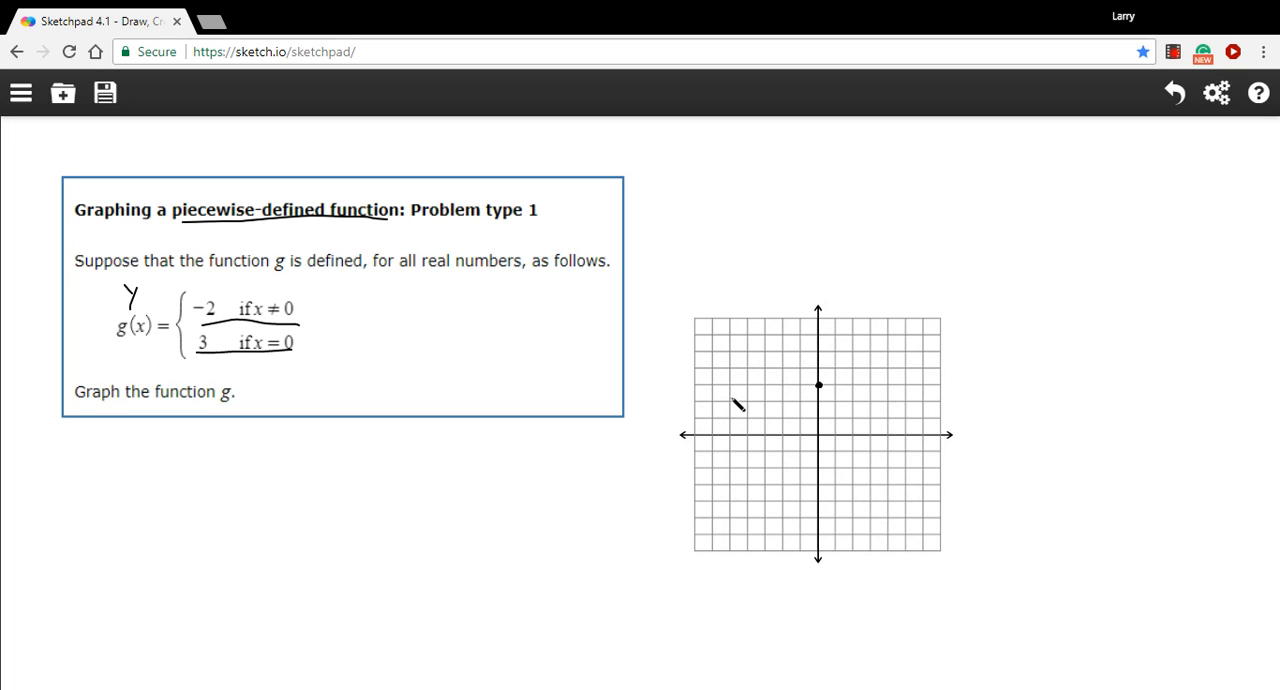
mouse_move(838, 456)
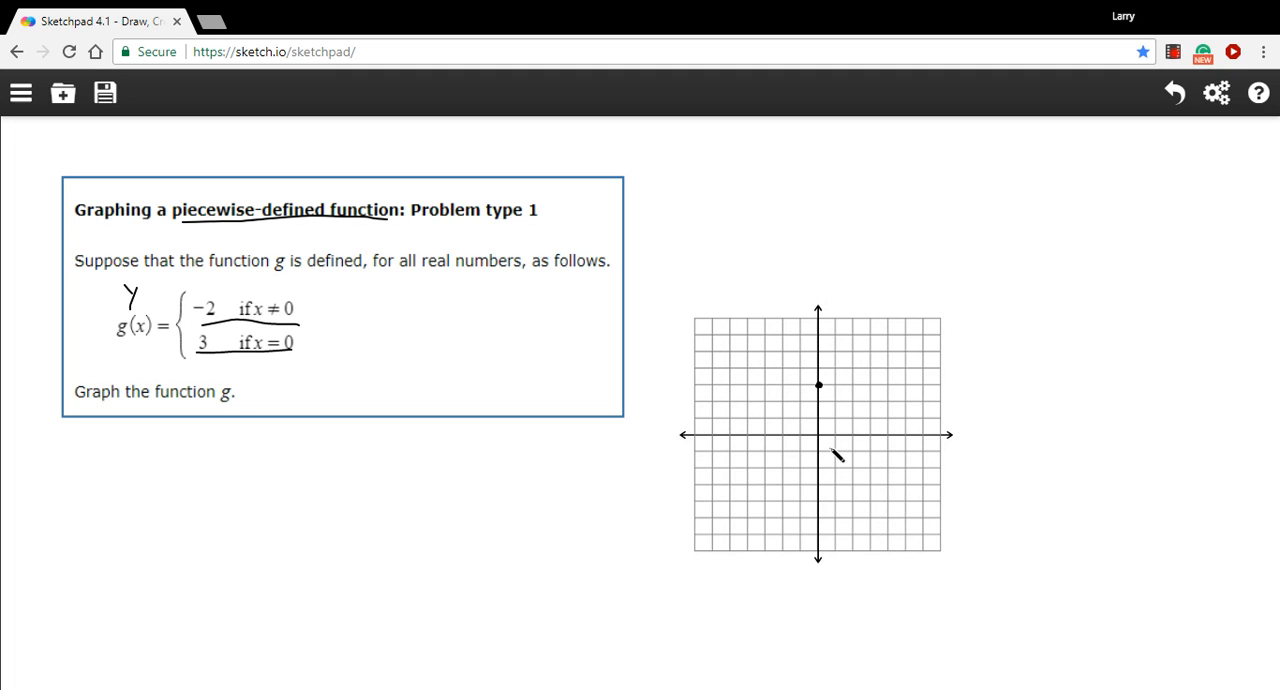
mouse_move(952, 496)
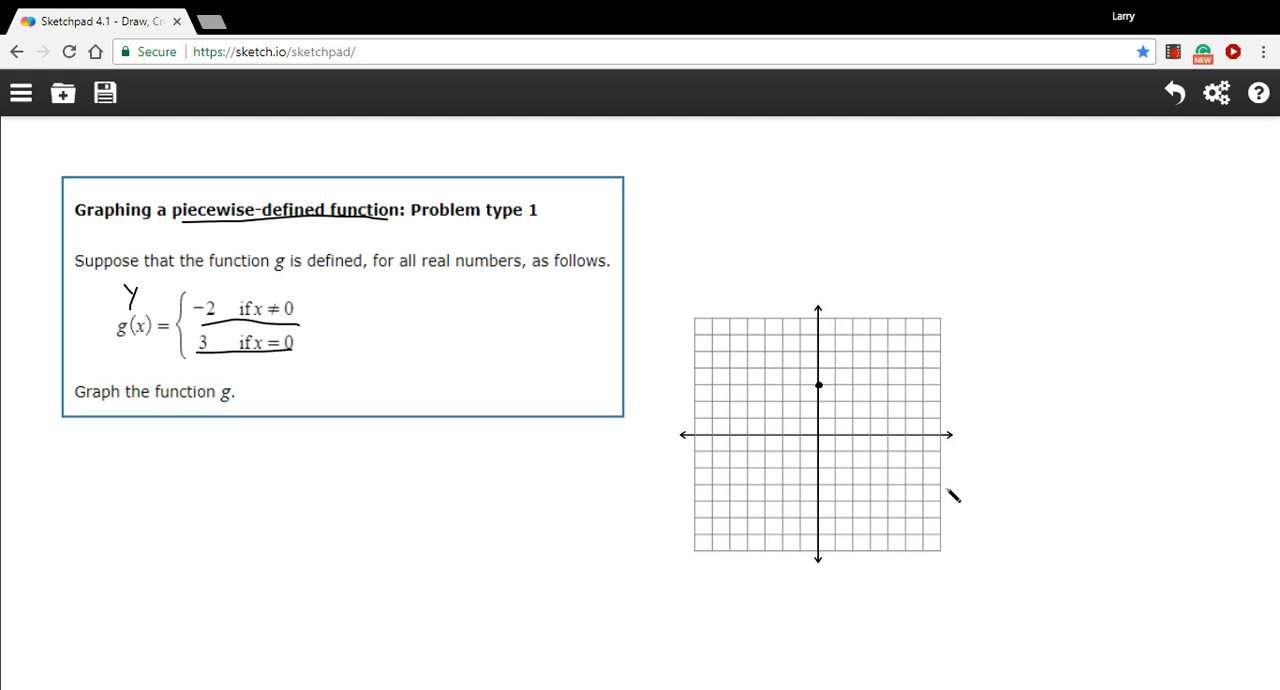
mouse_move(704, 474)
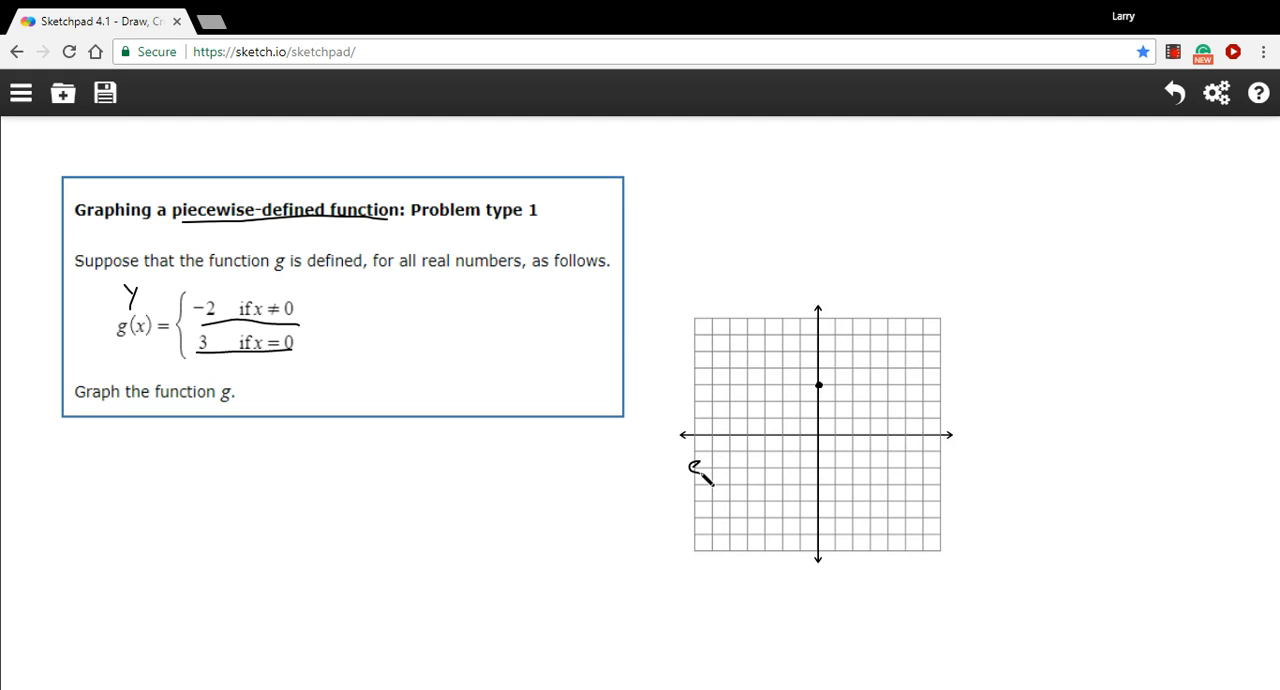
Step: Draw the start of the y=-2 line from the grid's left edge
drag(696, 468, 770, 468)
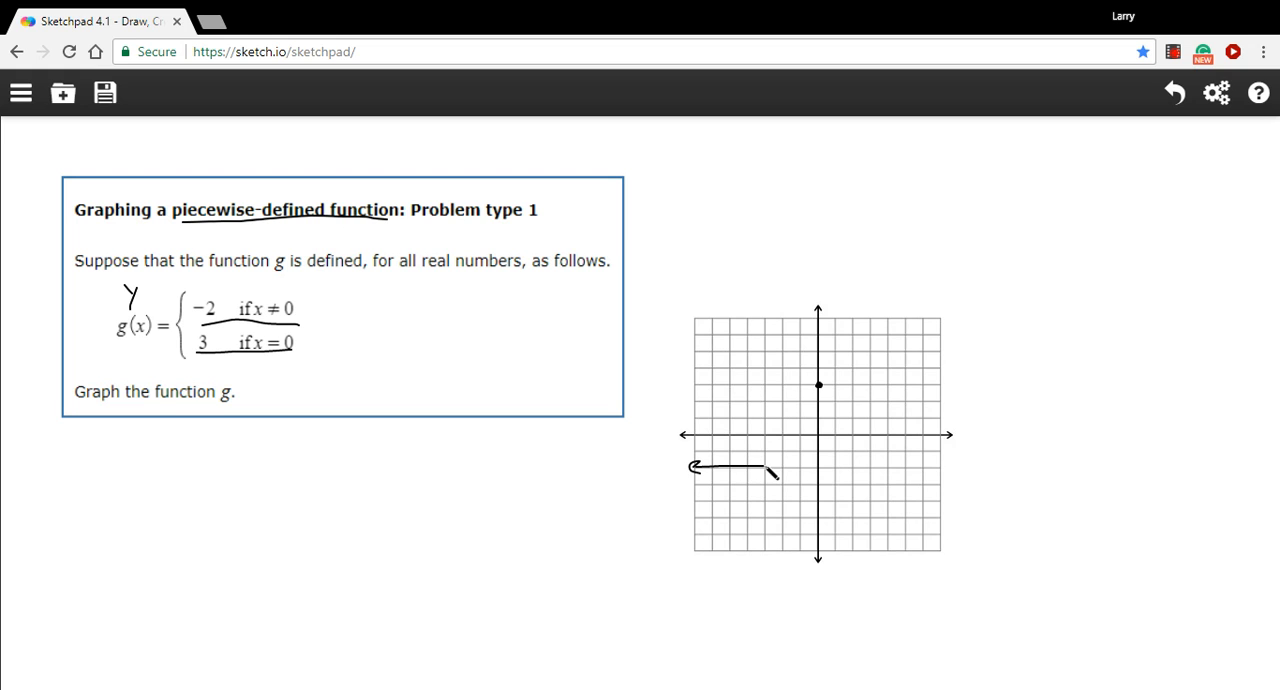
Step: Extend y=-2 to an open circle at x=0, then on to the right edge
drag(770, 470, 816, 470)
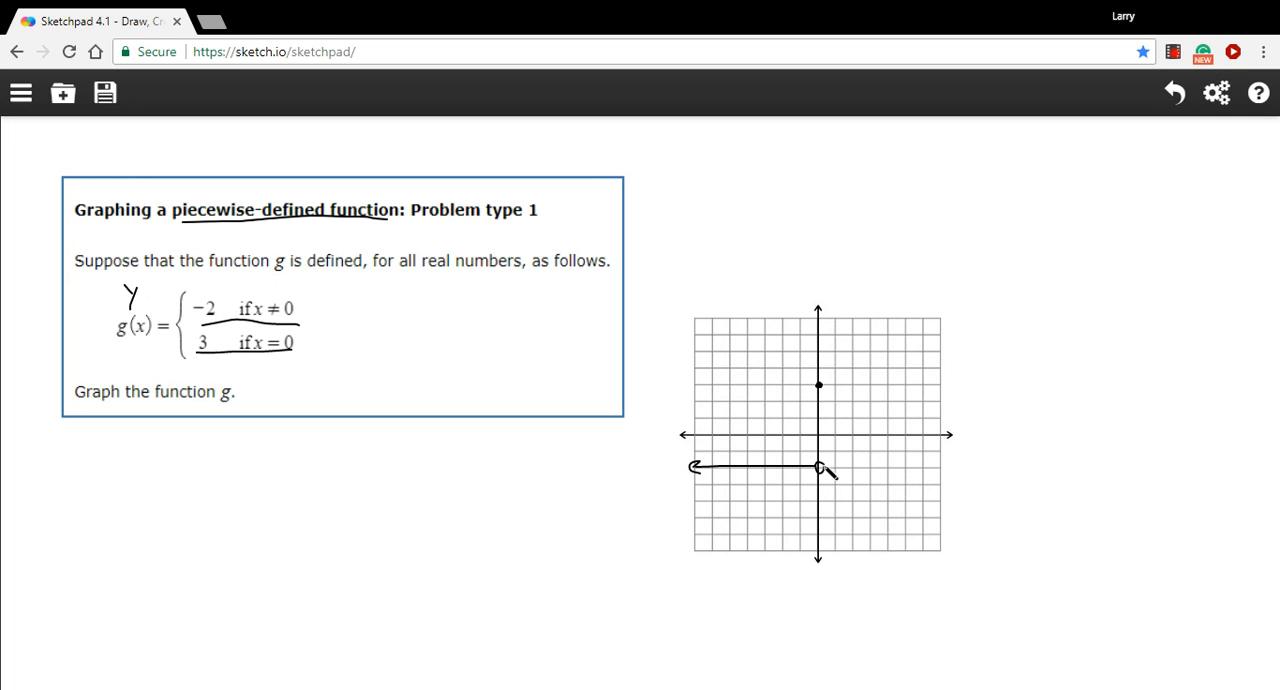
drag(820, 470, 890, 472)
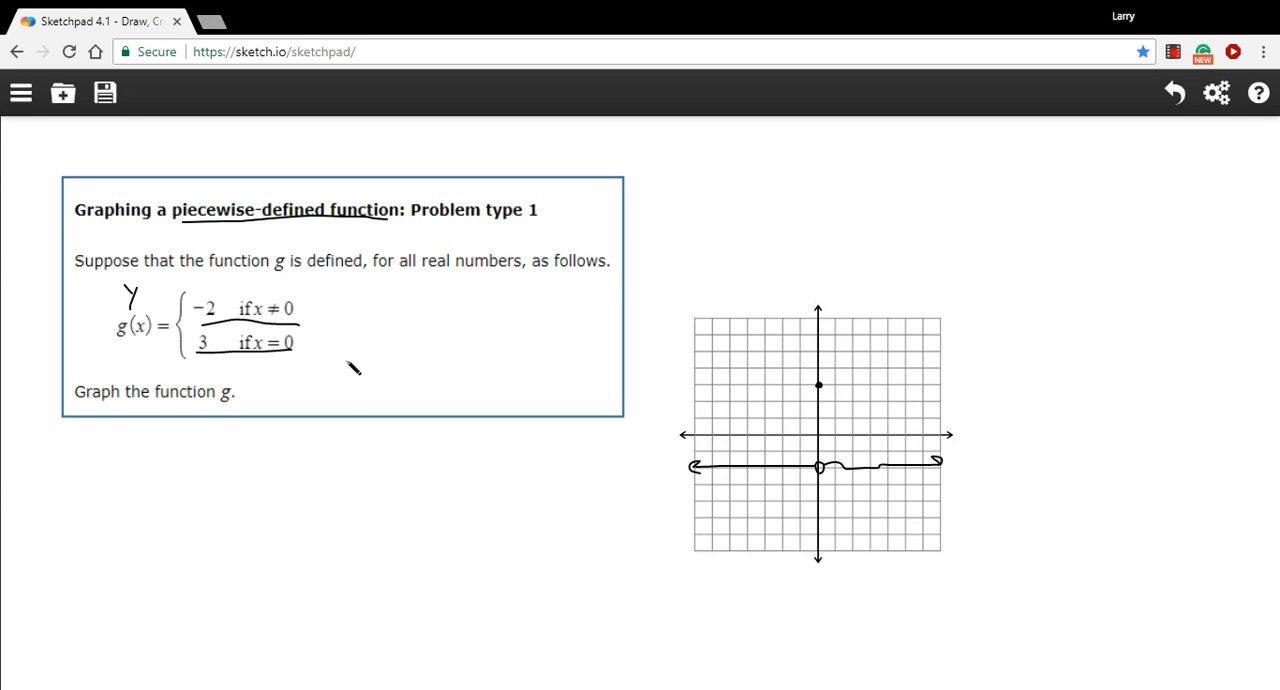
mouse_move(256, 280)
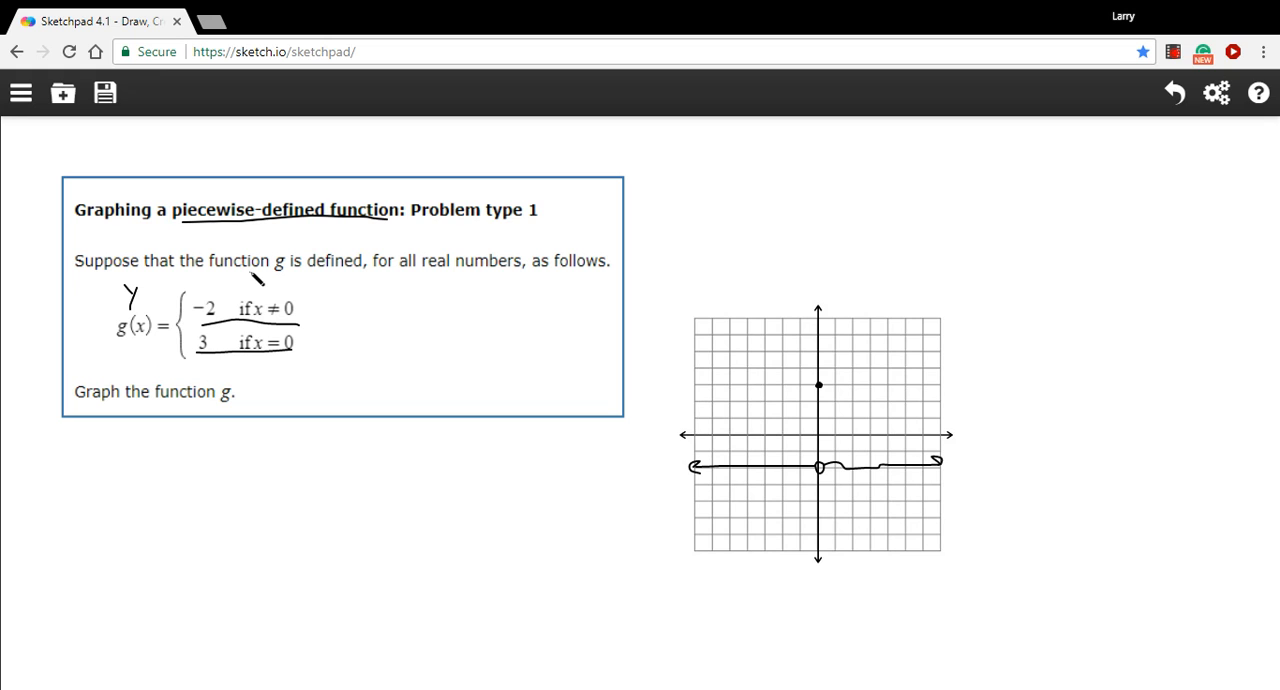
mouse_move(376, 350)
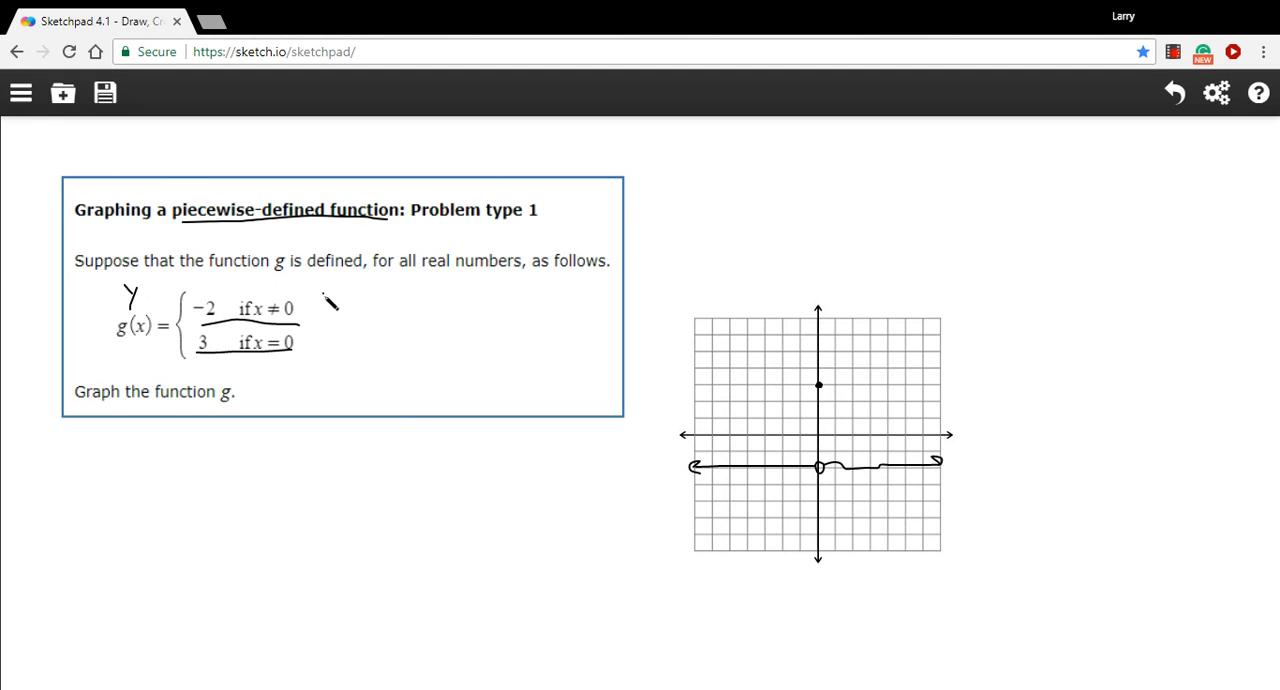
mouse_move(810, 616)
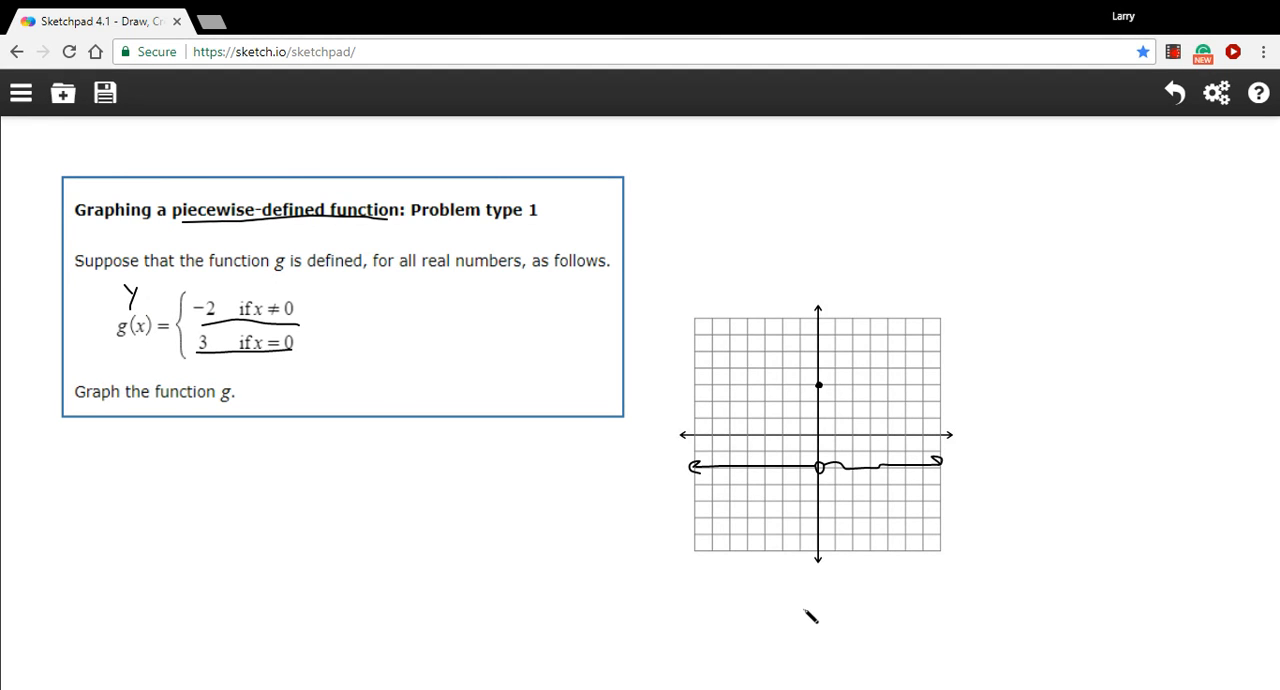